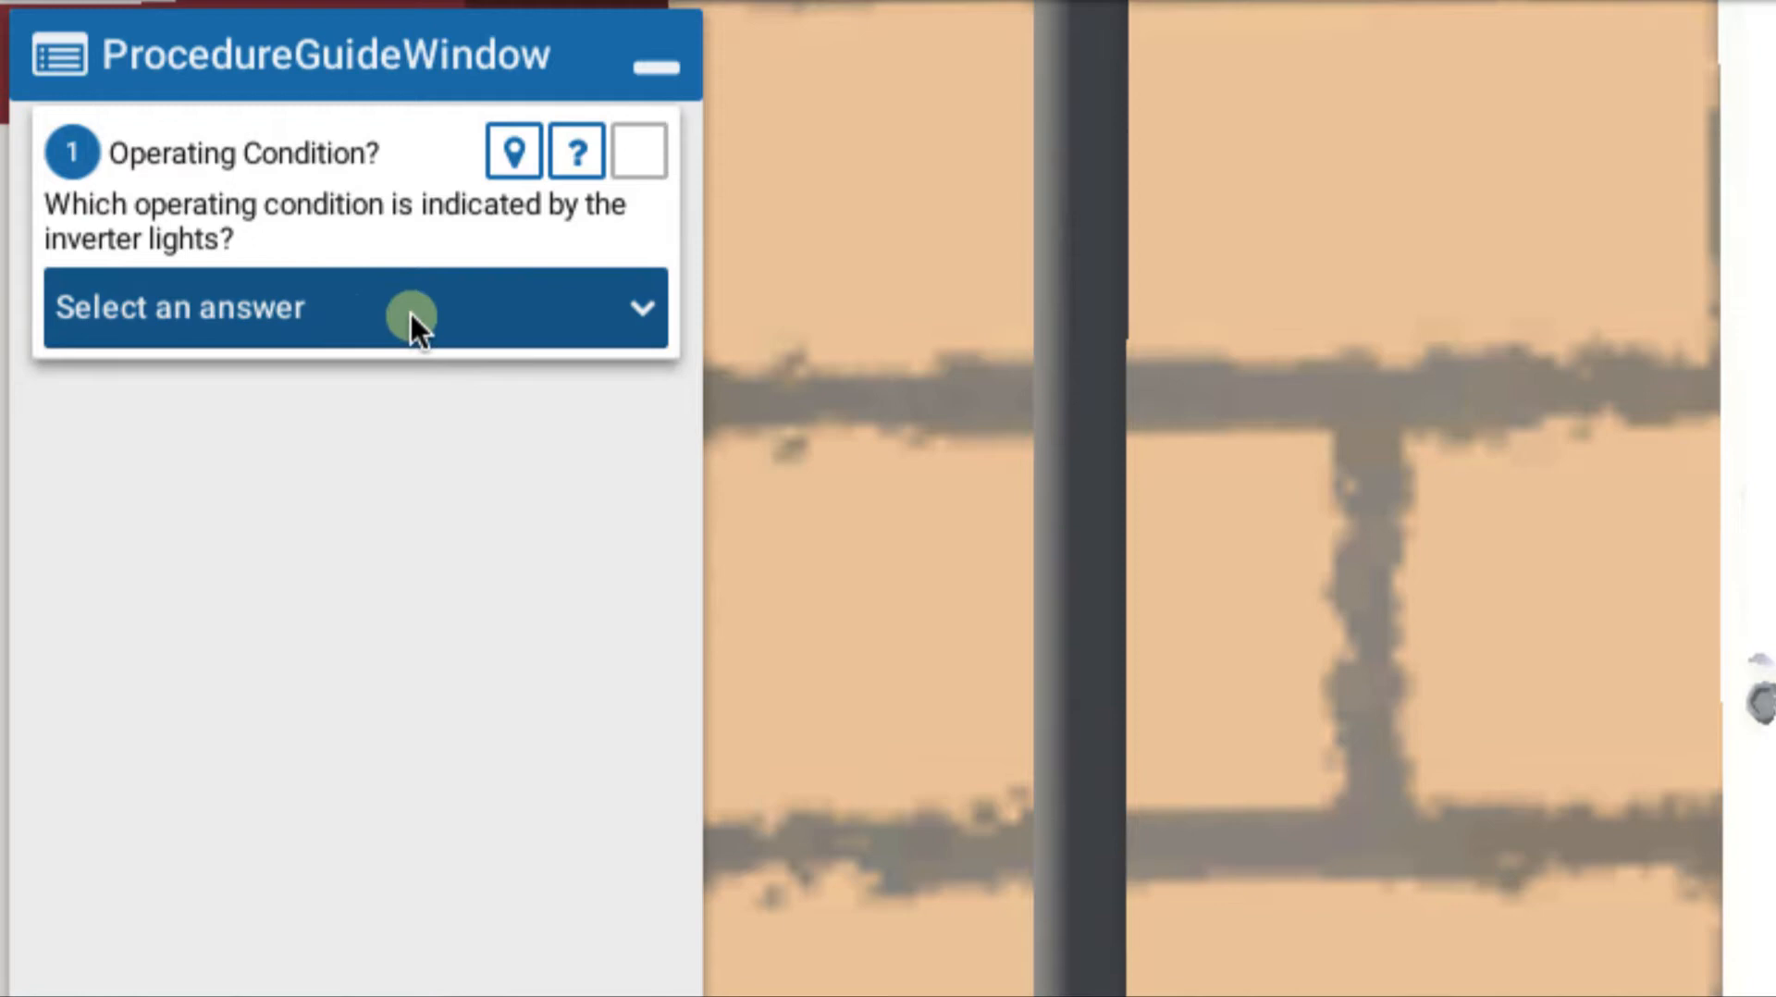
Answer step 1's operating condition as 'No light (AC side fault)'
{"action": "left_click", "coordinate": [349, 308]}
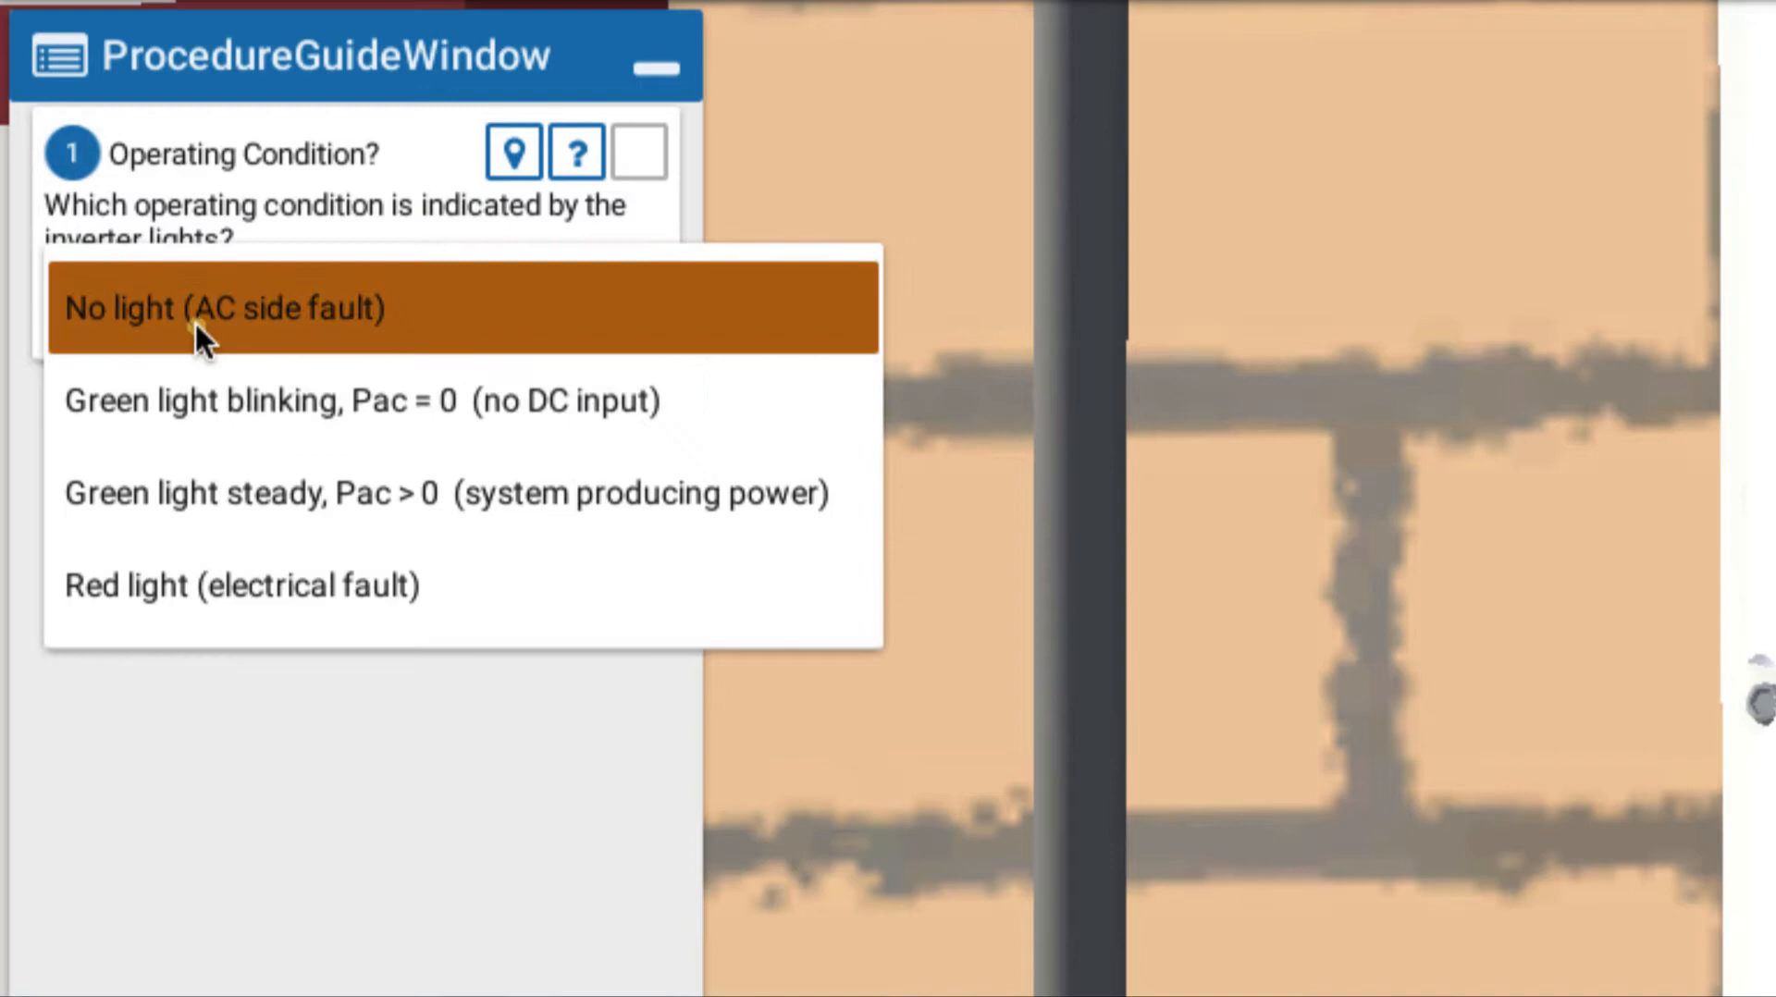
{"action": "mouse_move", "coordinate": [506, 335]}
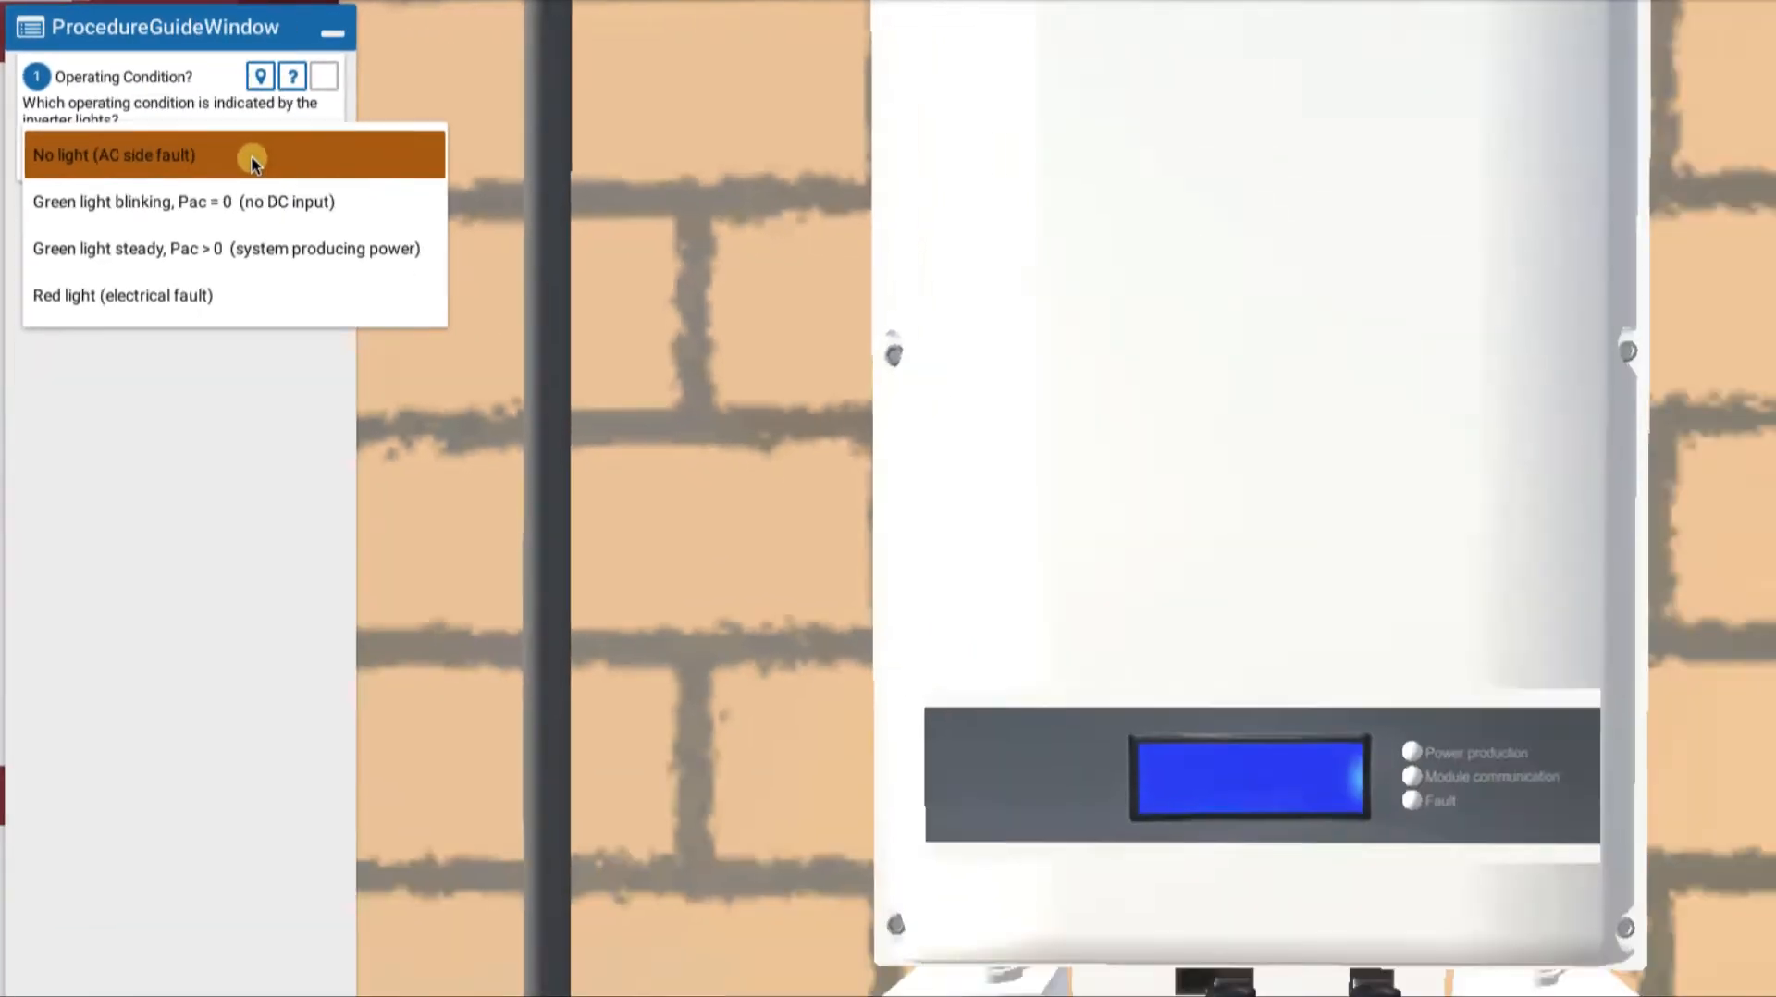
{"action": "left_click", "coordinate": [237, 155]}
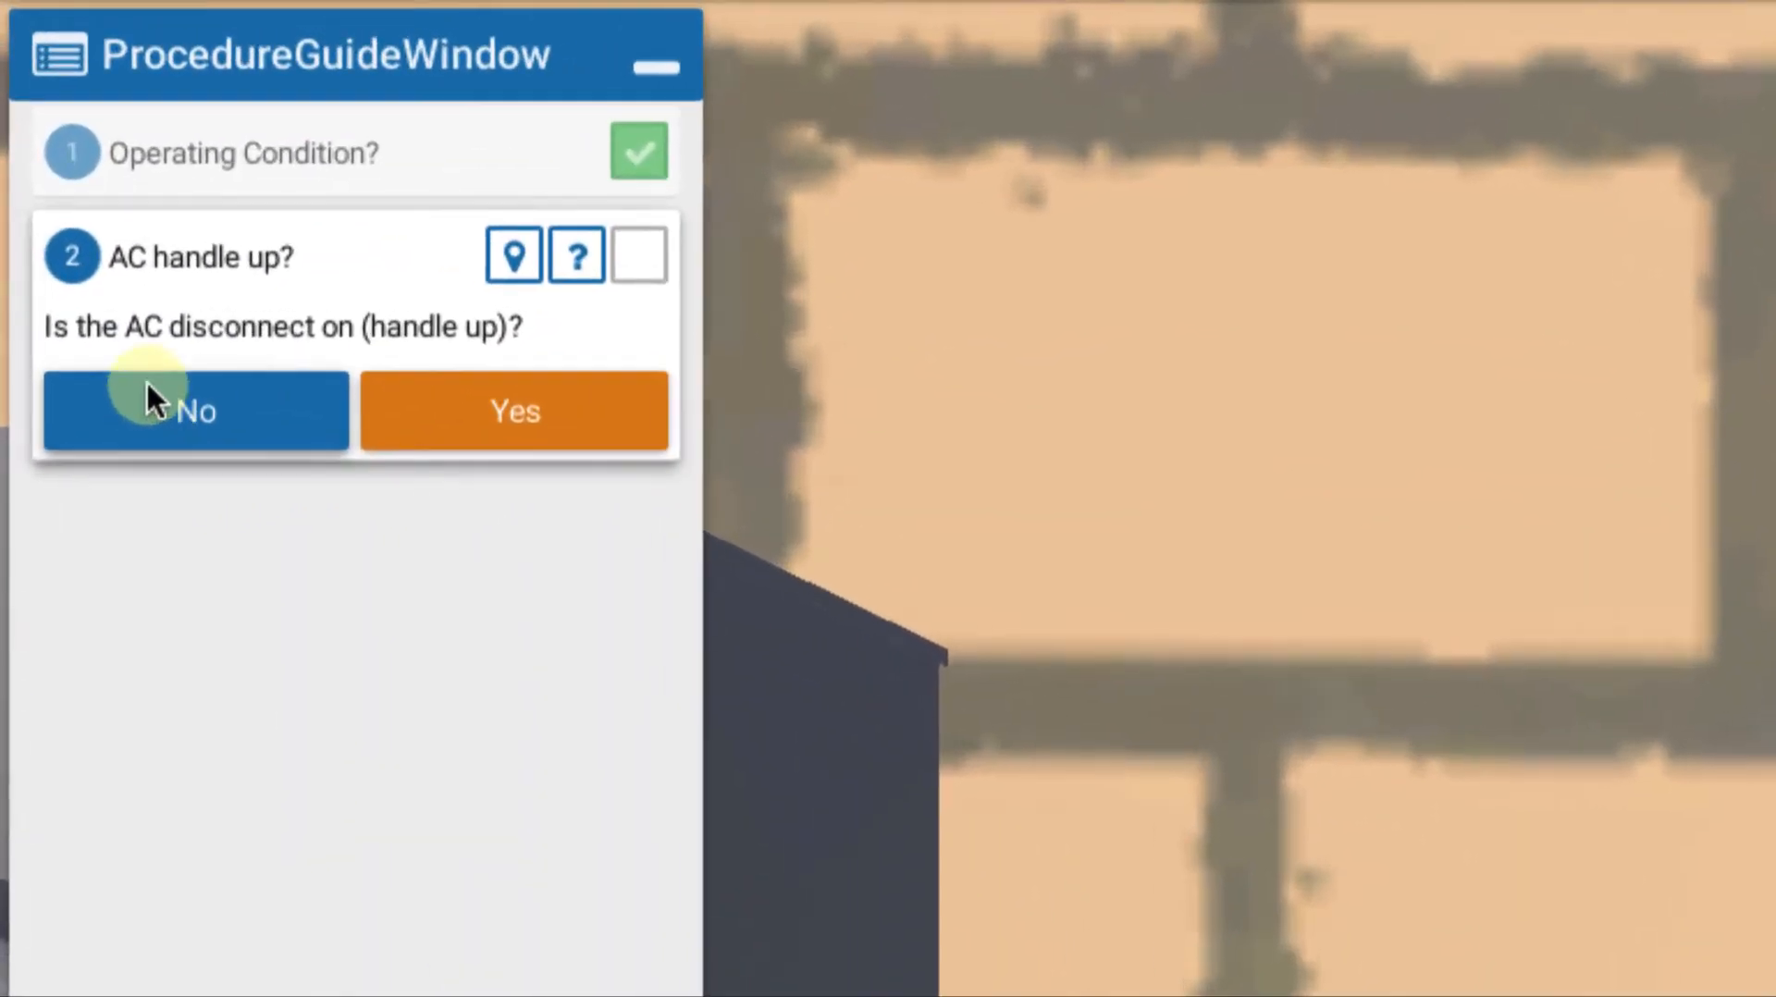
{"action": "mouse_move", "coordinate": [338, 360]}
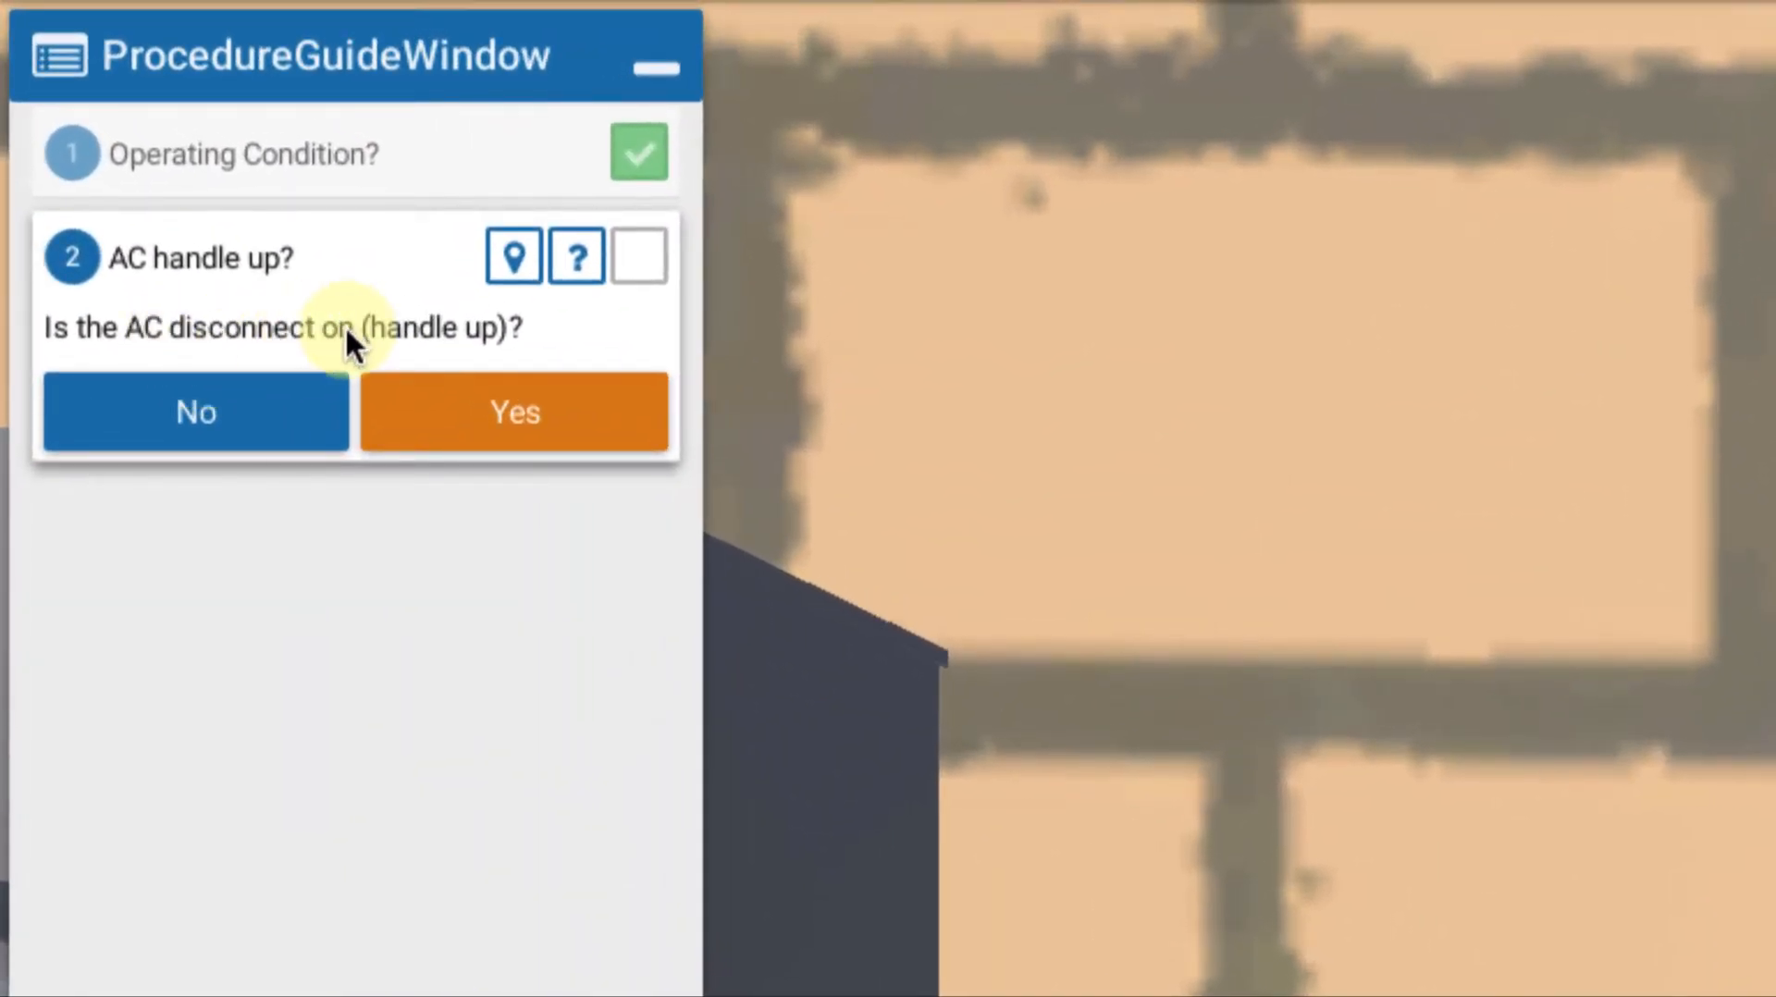
Answer Yes to step 2, confirming the AC disconnect handle is up
{"action": "left_click", "coordinate": [514, 412]}
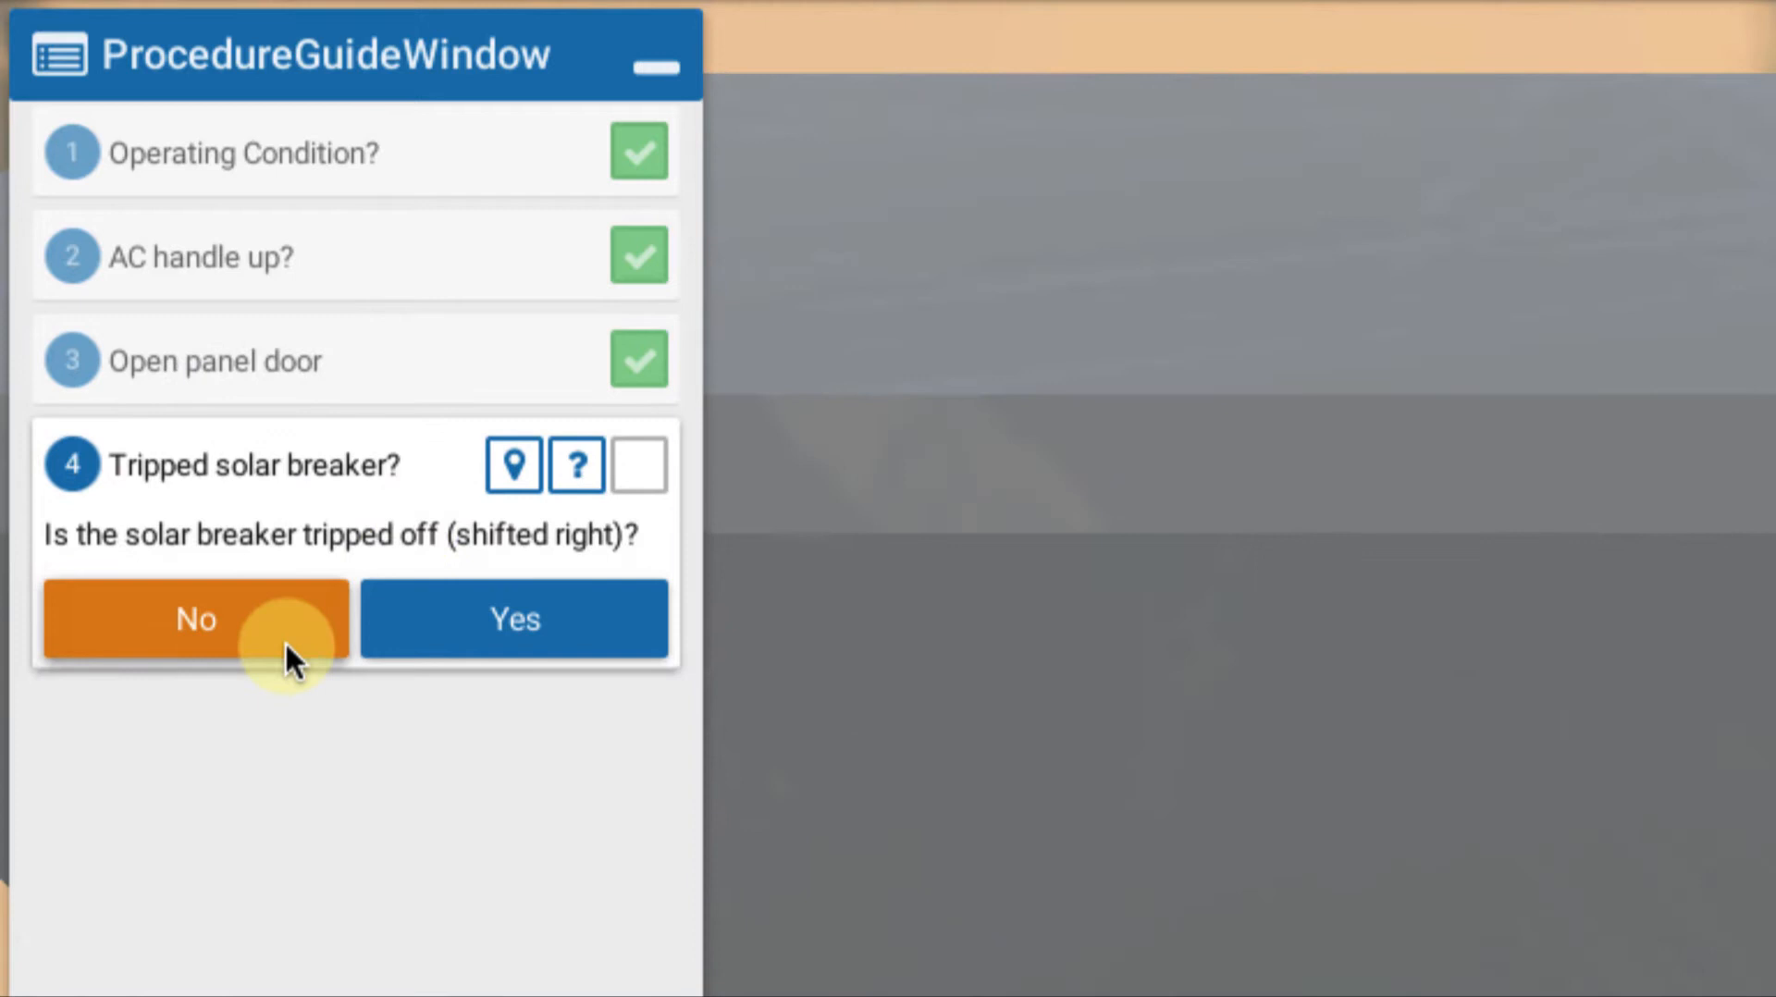
{"action": "mouse_move", "coordinate": [213, 577]}
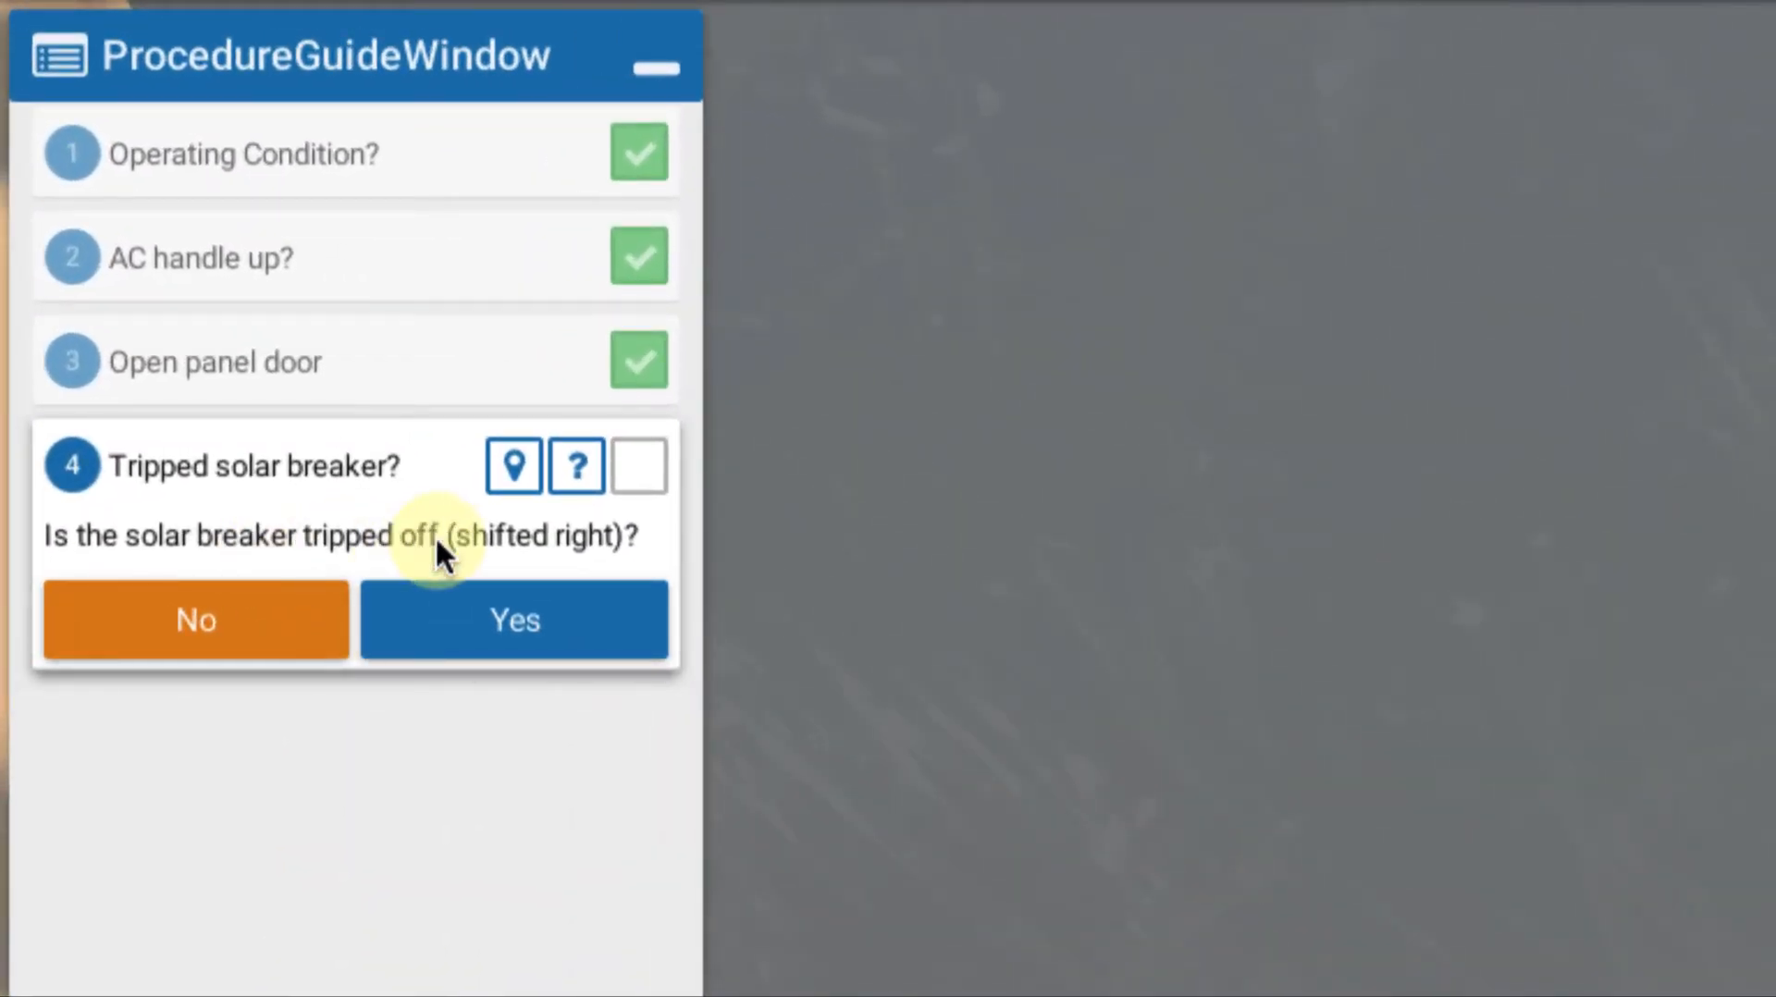
Answer No to step 4, 'Tripped solar breaker?'
{"action": "left_click", "coordinate": [514, 619]}
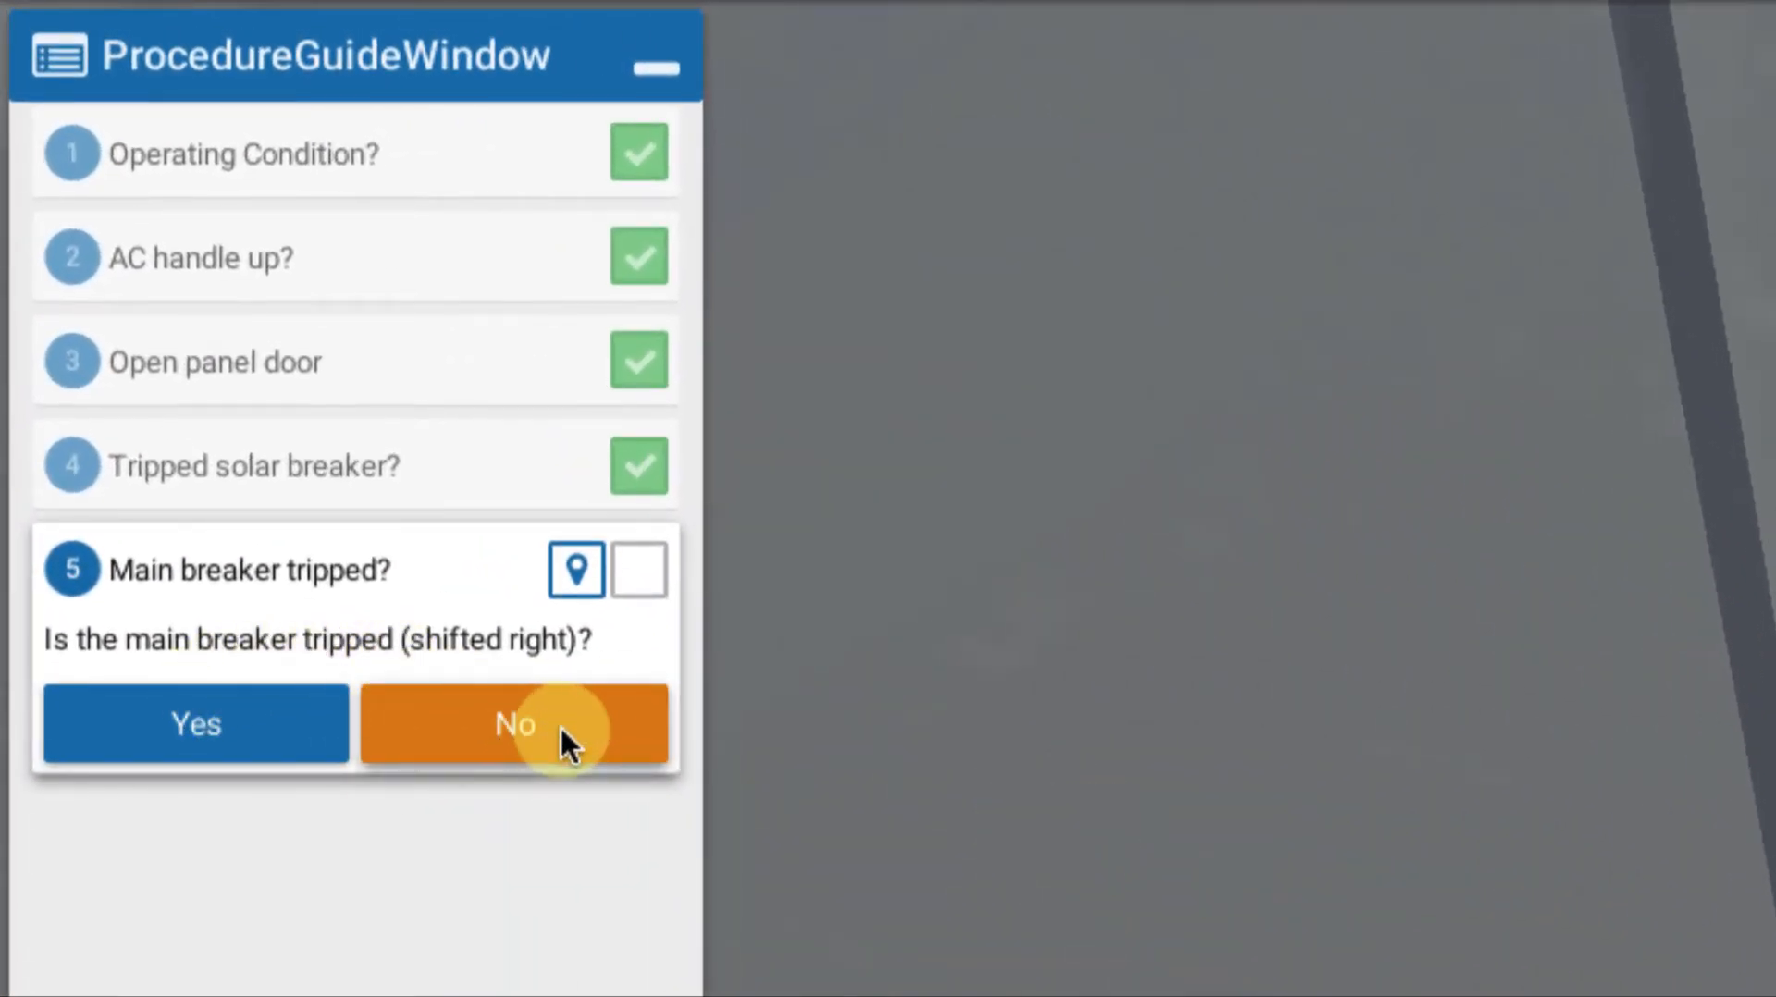
Answer No to step 5, 'Main breaker tripped?'
{"action": "left_click", "coordinate": [514, 724]}
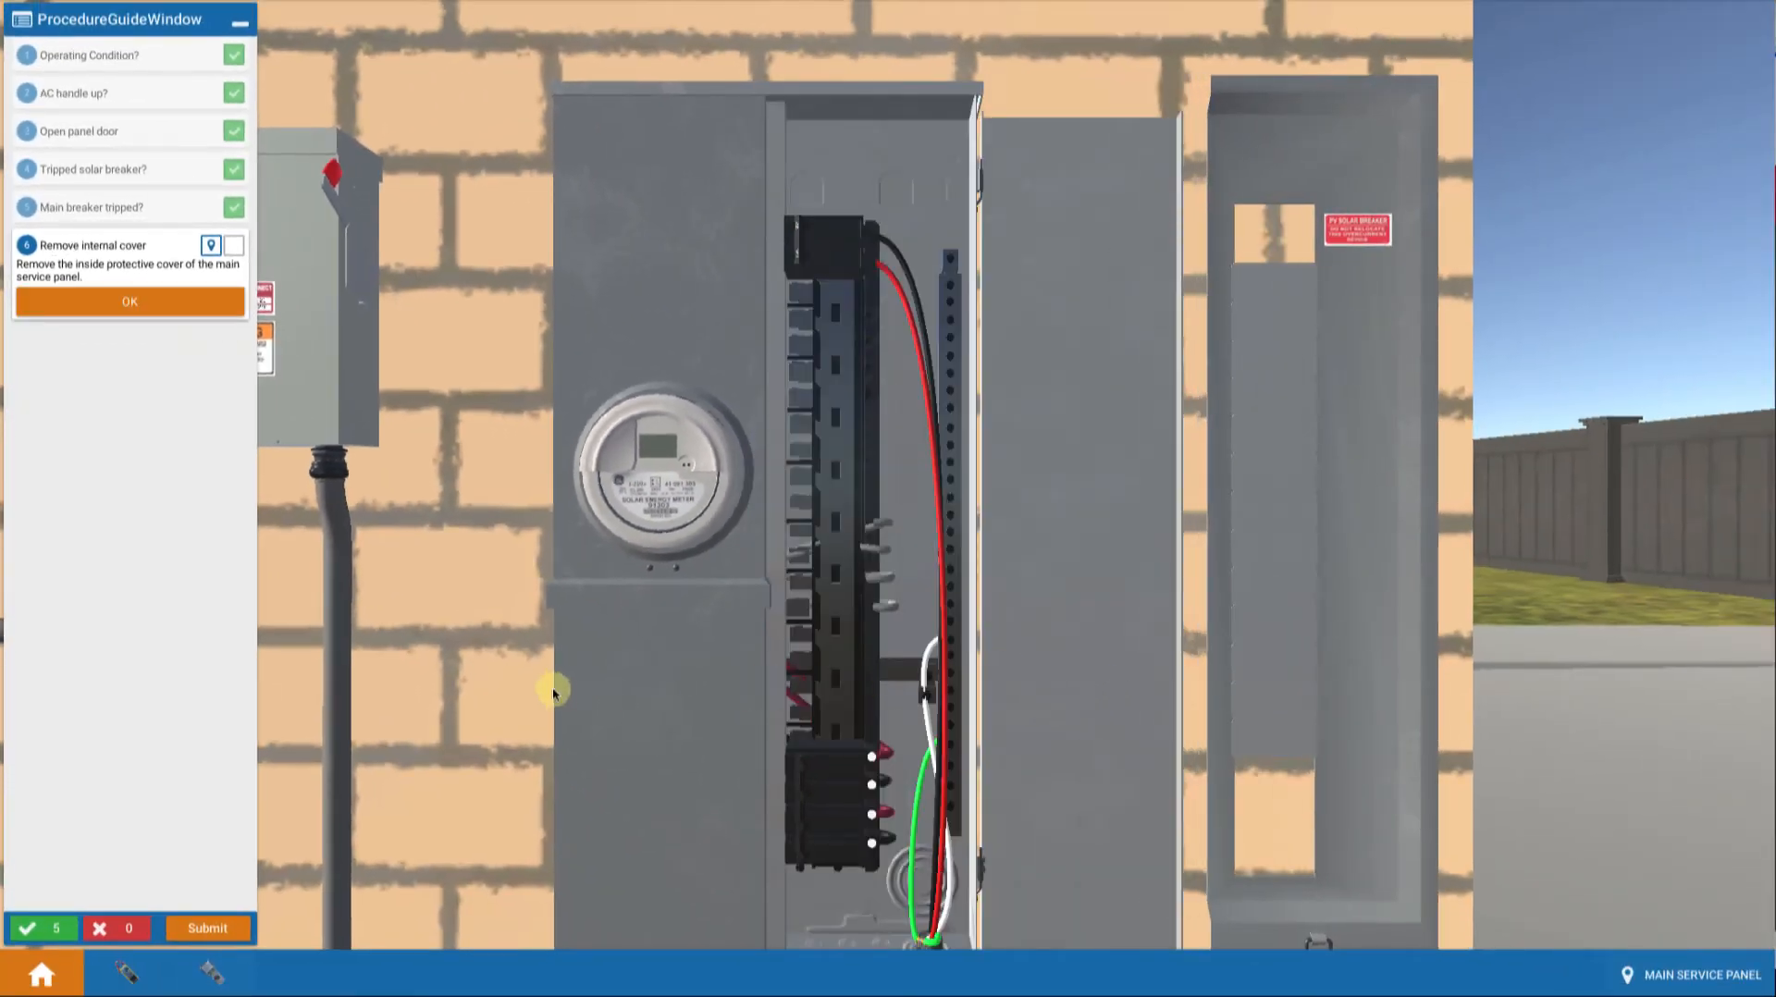
Confirm step 6, removing the internal cover, with OK
{"action": "left_click", "coordinate": [129, 301]}
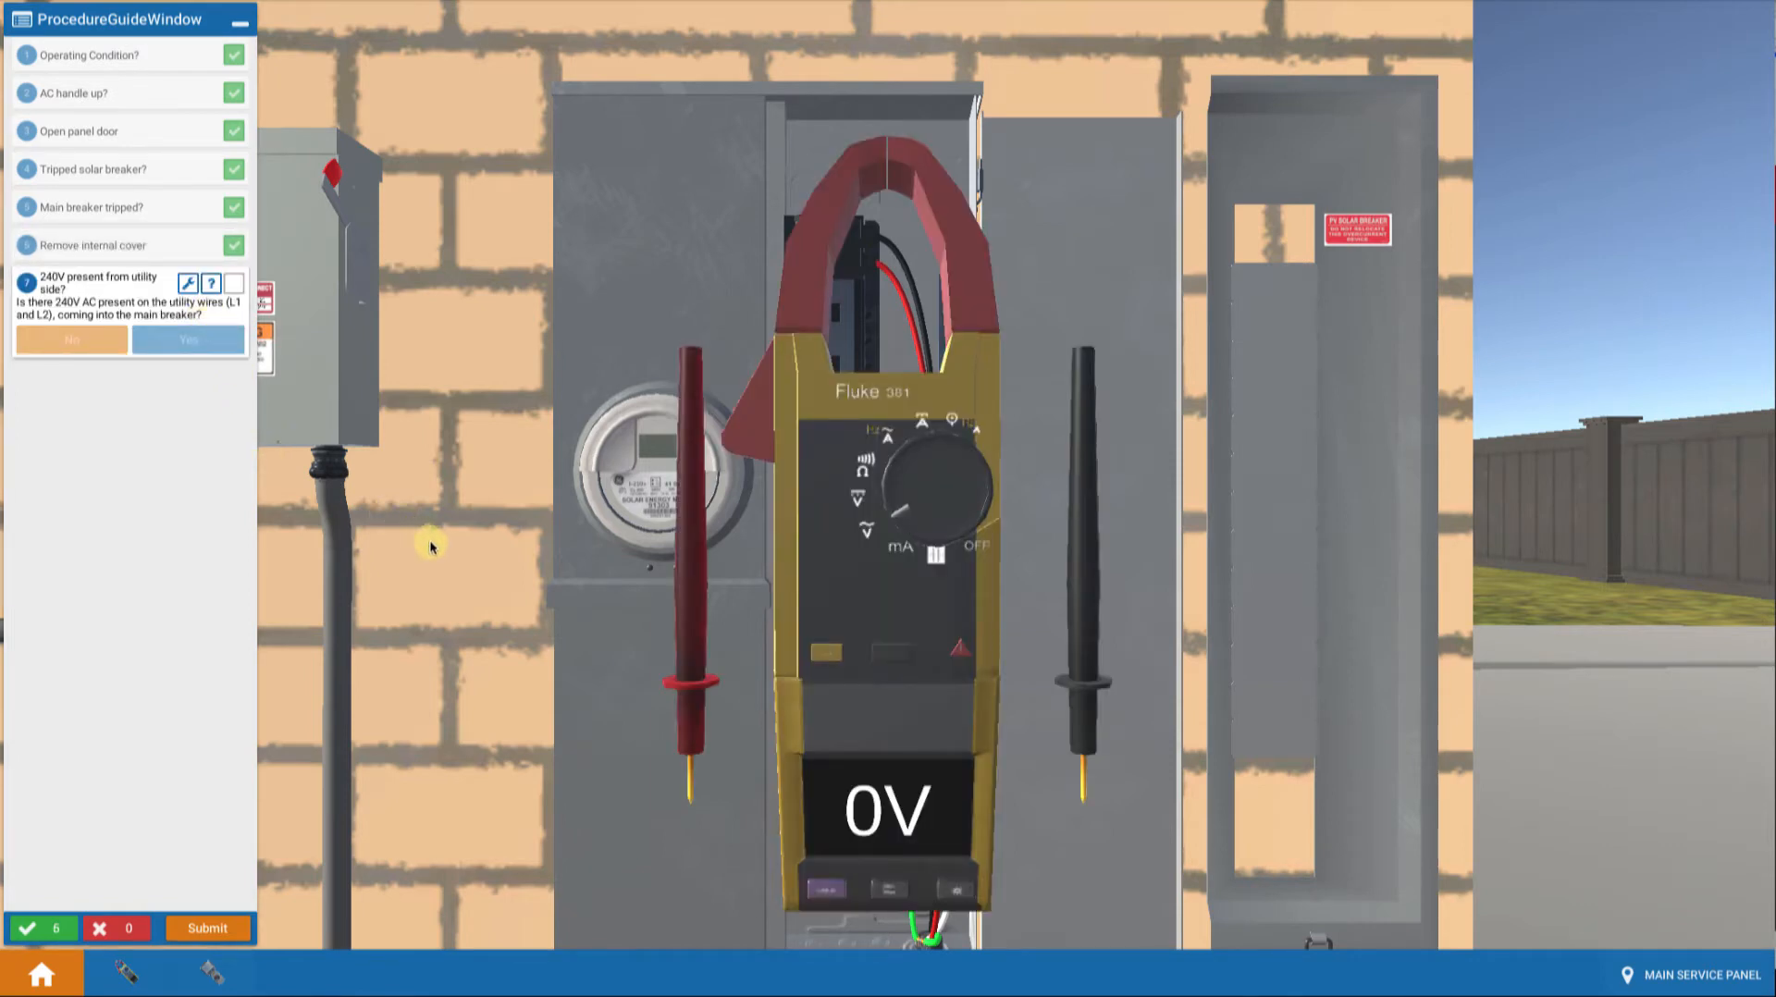
{"action": "mouse_move", "coordinate": [446, 554]}
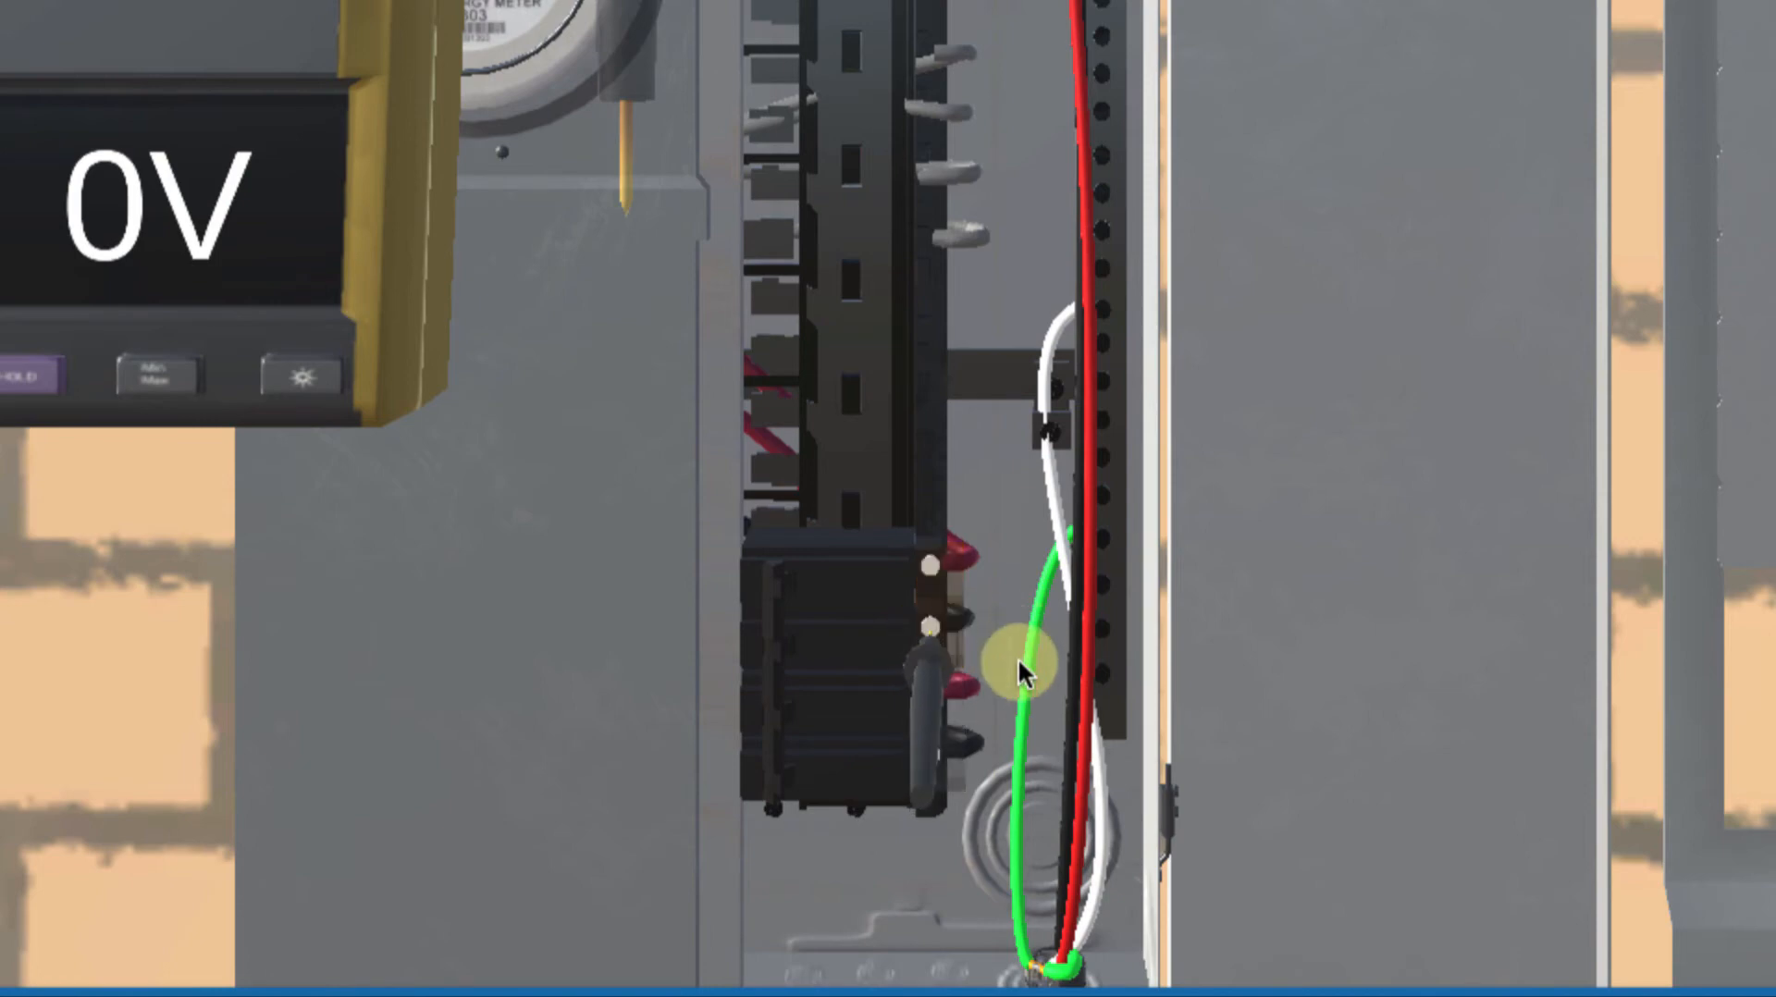
{"action": "mouse_move", "coordinate": [439, 758]}
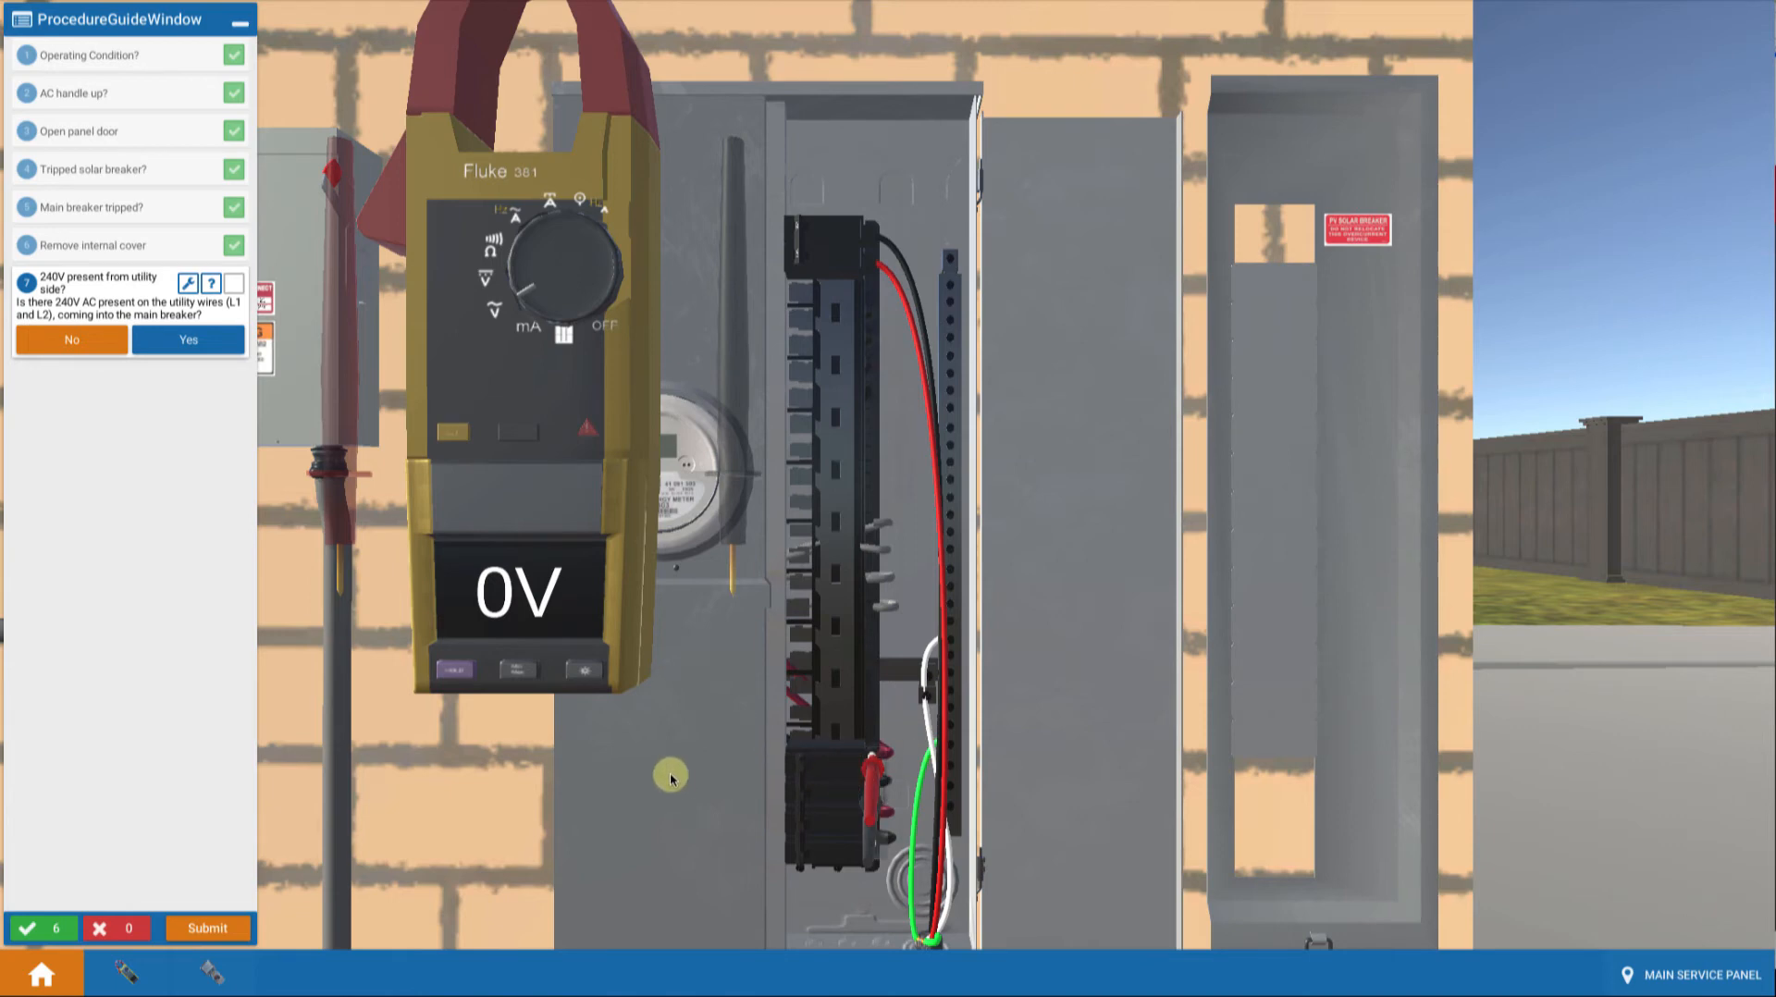
{"action": "mouse_move", "coordinate": [680, 754]}
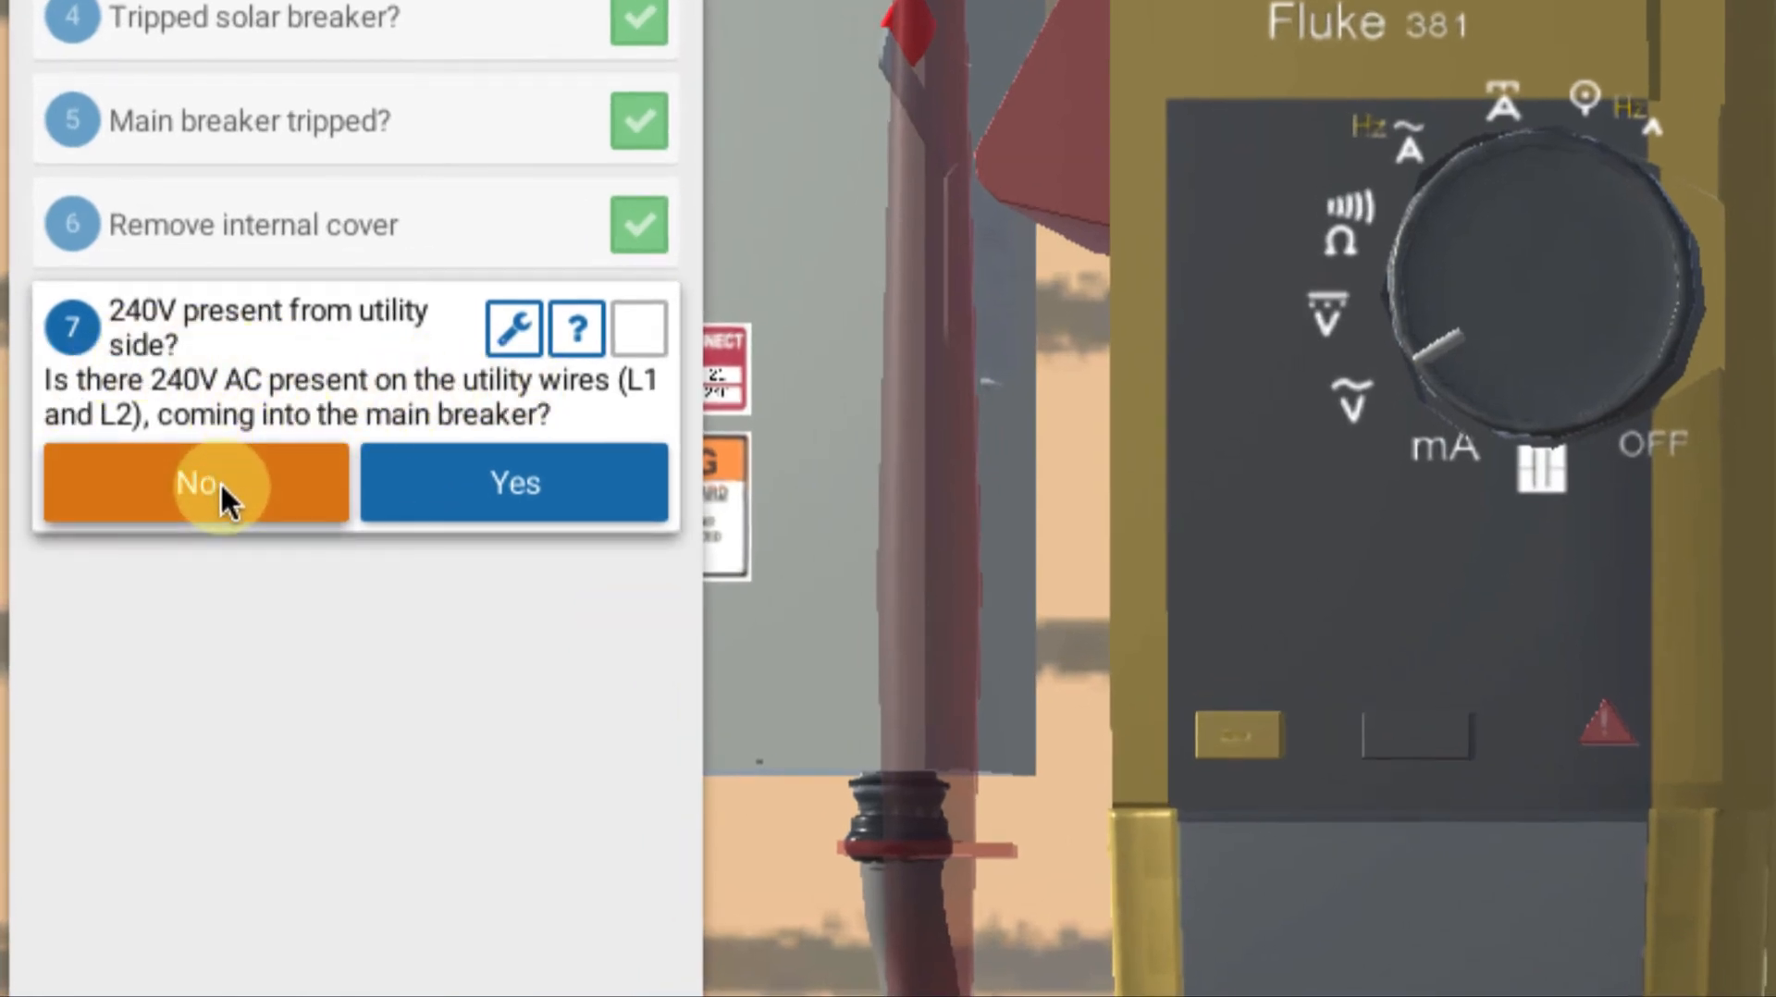
Report no 240V on the utility wires and call the utility company
{"action": "left_click", "coordinate": [194, 484]}
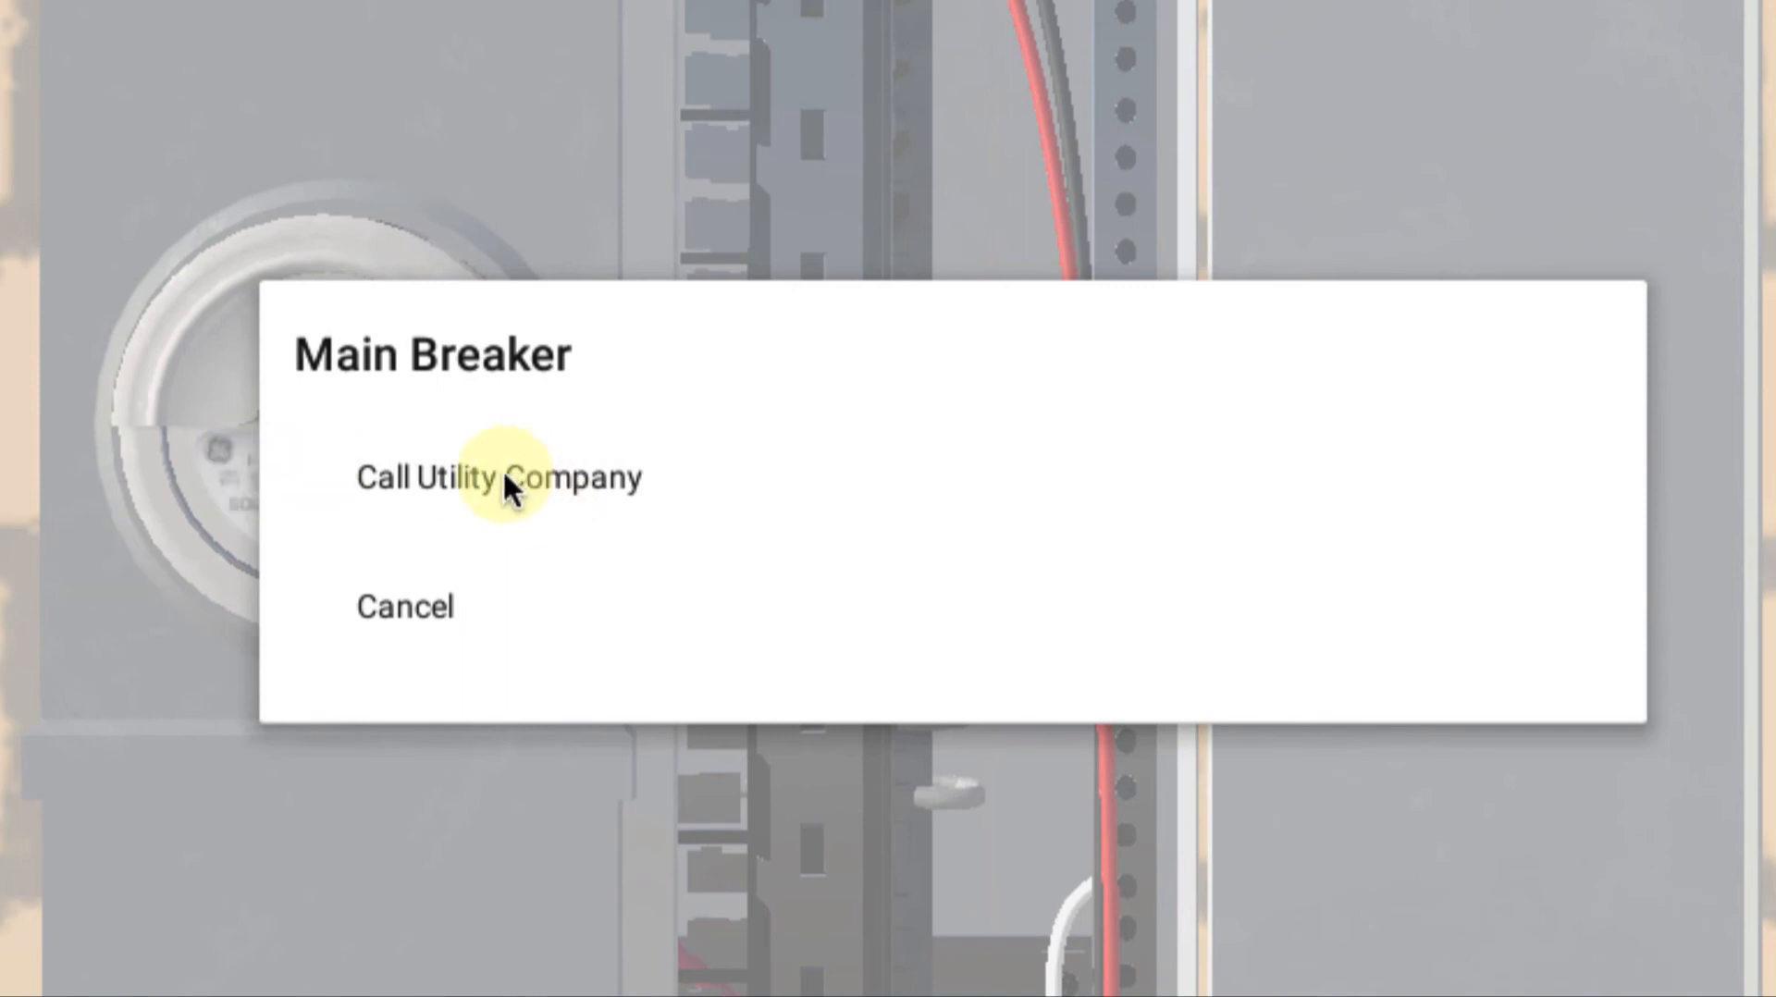
{"action": "left_click", "coordinate": [506, 477]}
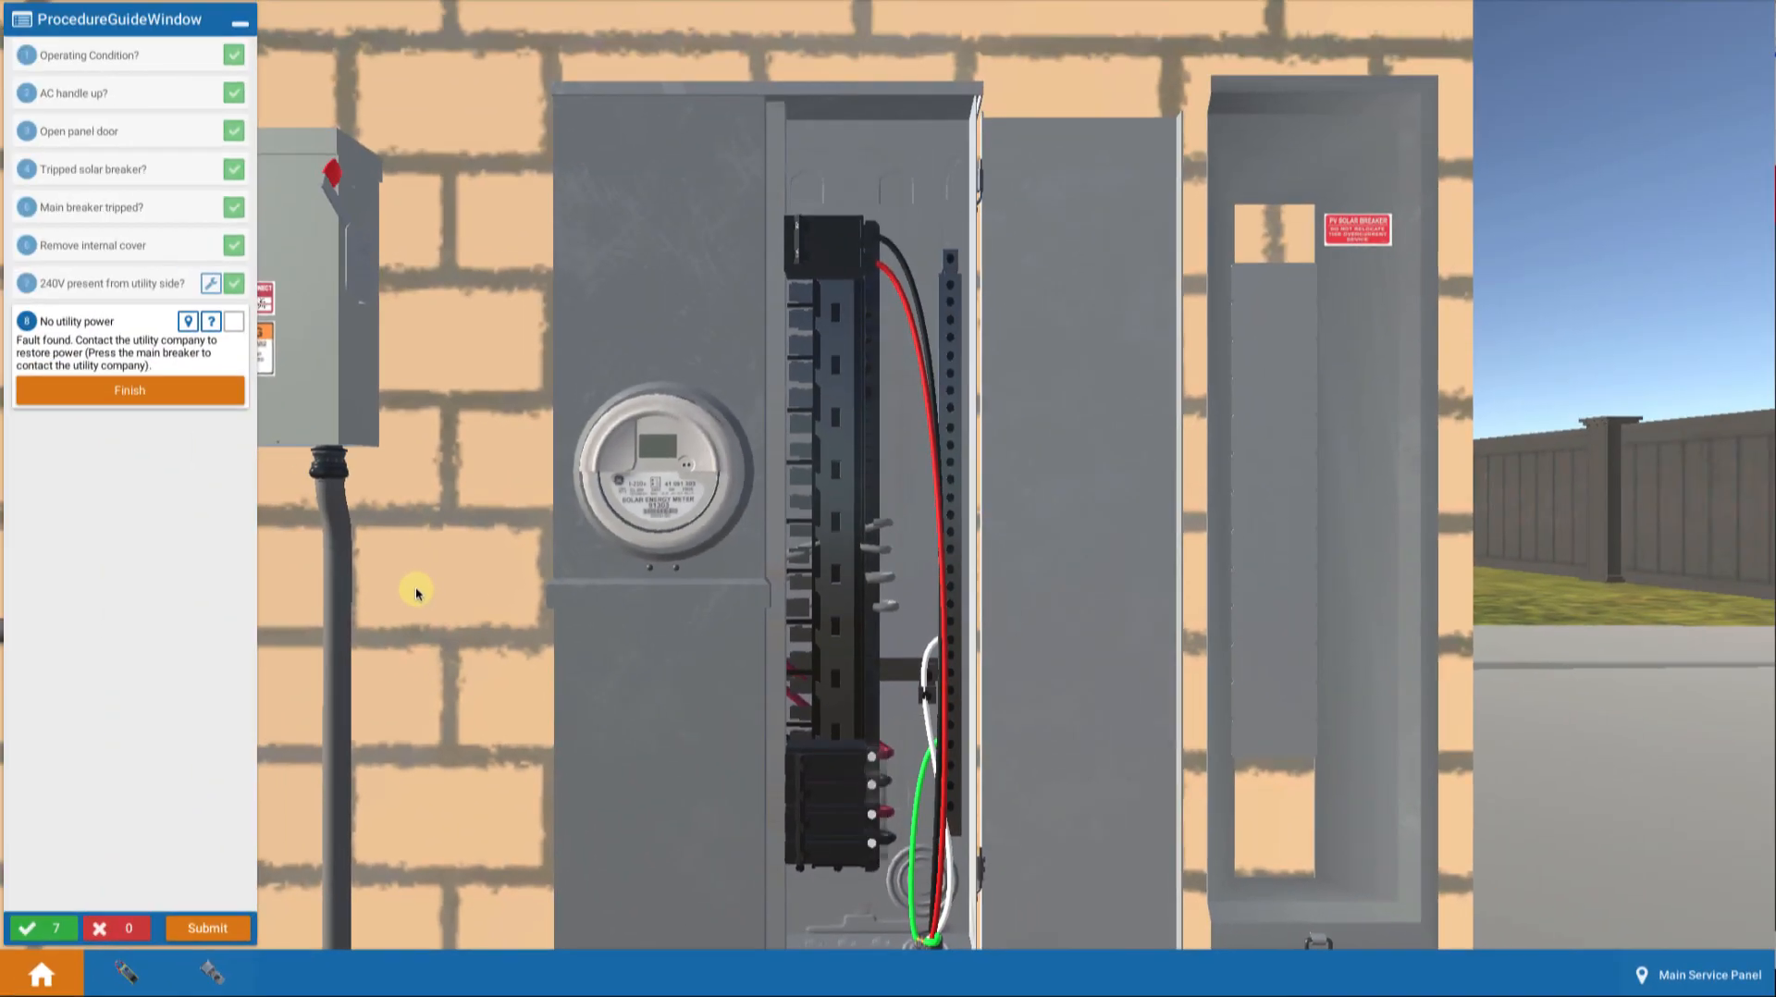